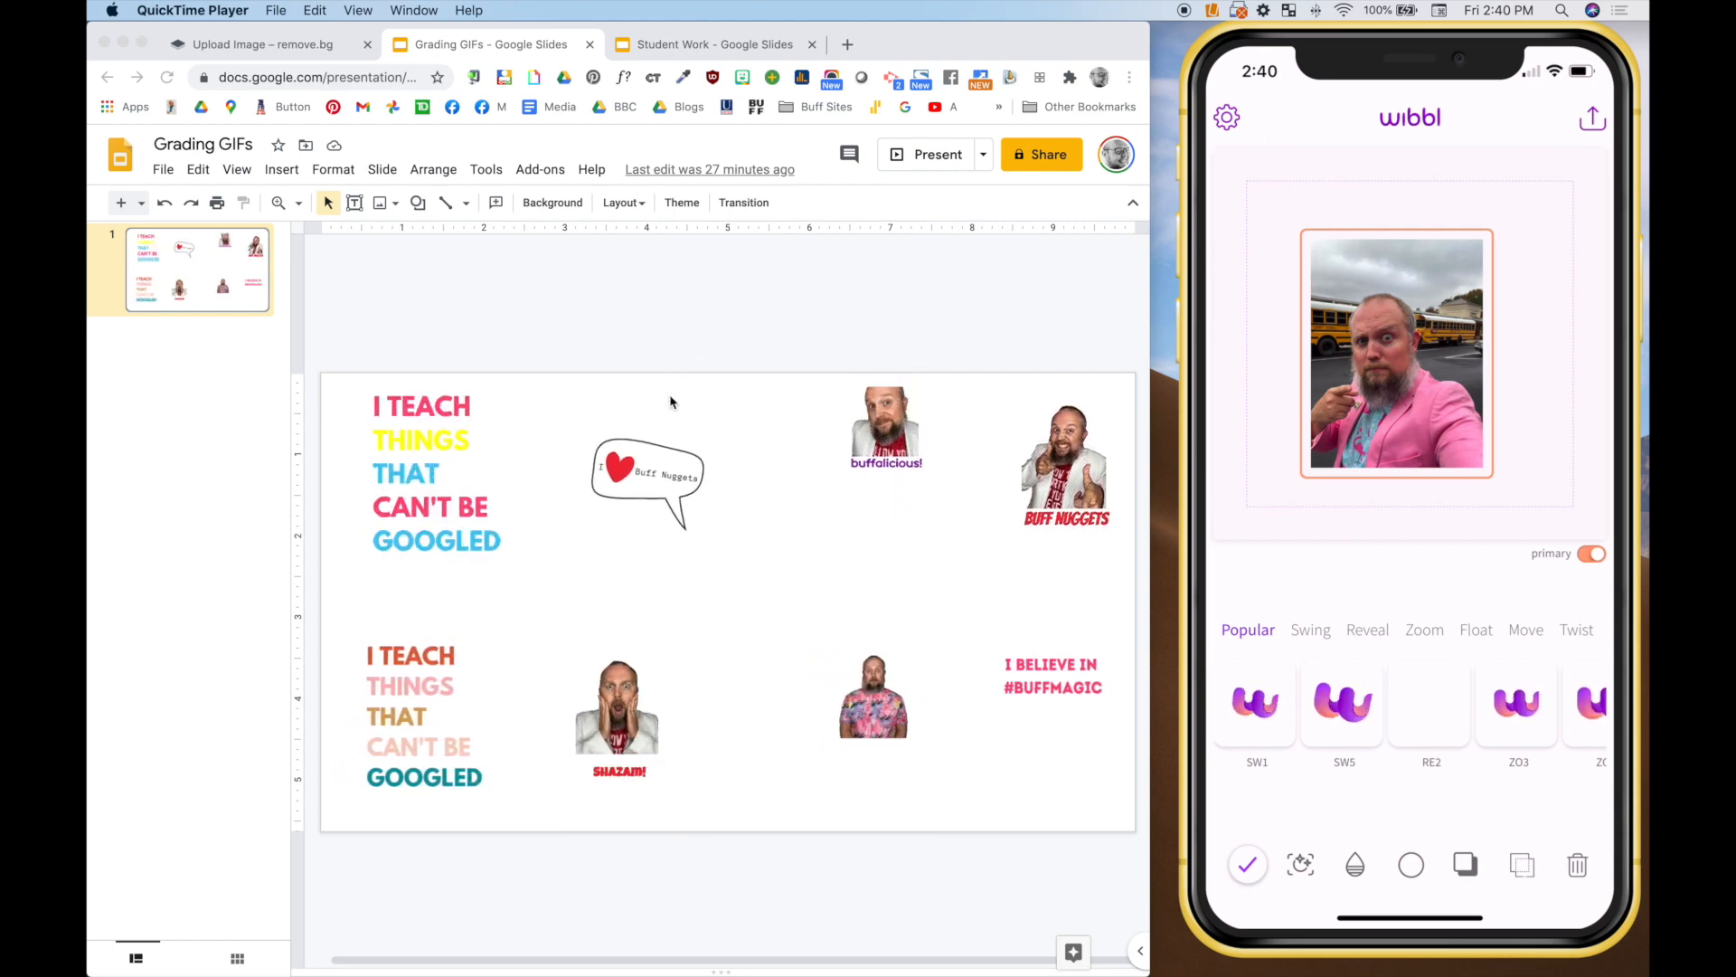
Step: Select the SHAZAM! presenter sticker on the Grading GIFs slide
click(617, 704)
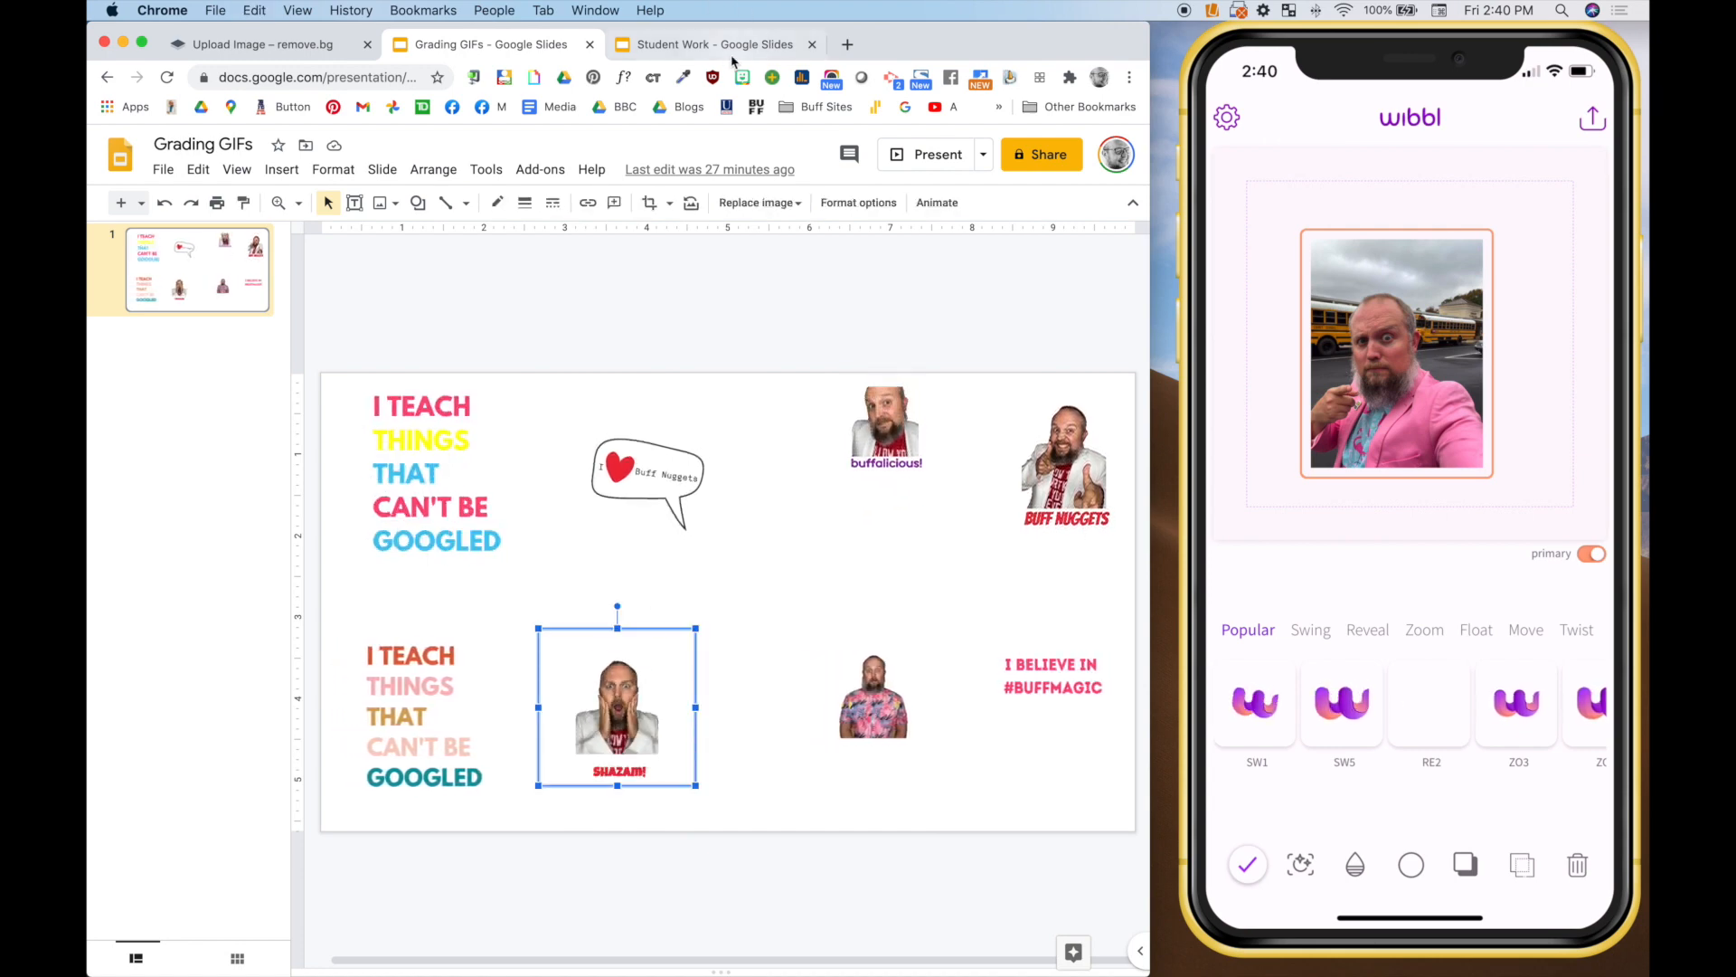
click(714, 43)
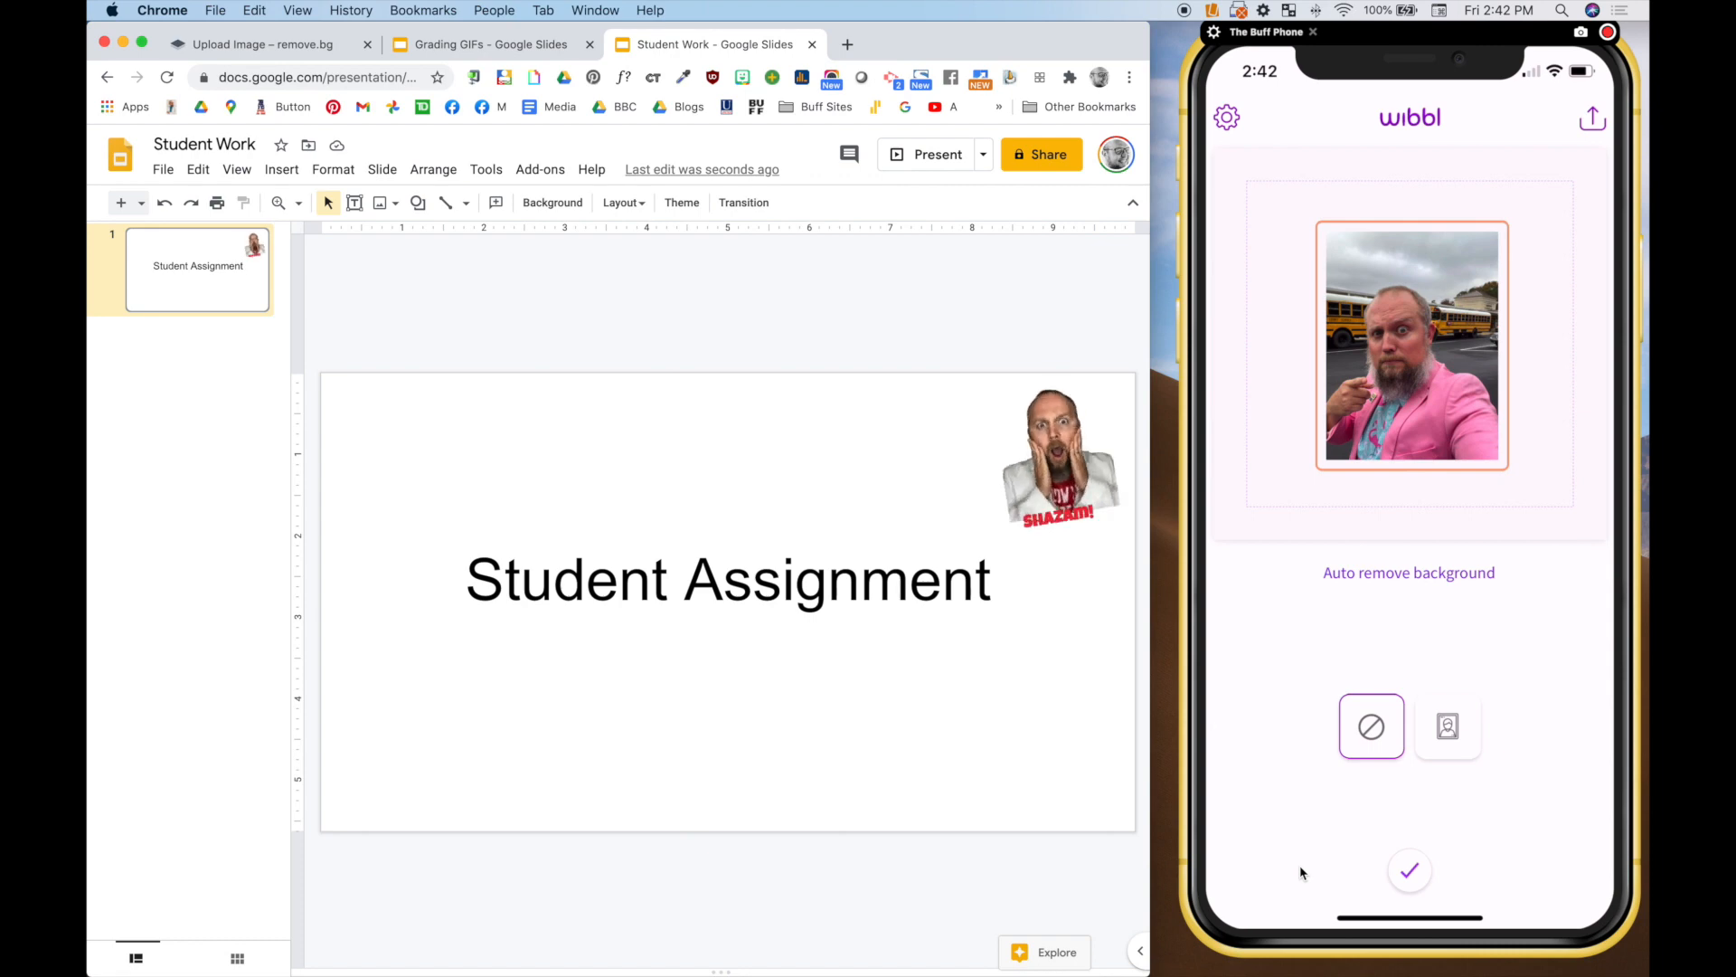
Step: Auto-remove the background so the presenter photo becomes a person cut-out
click(1409, 871)
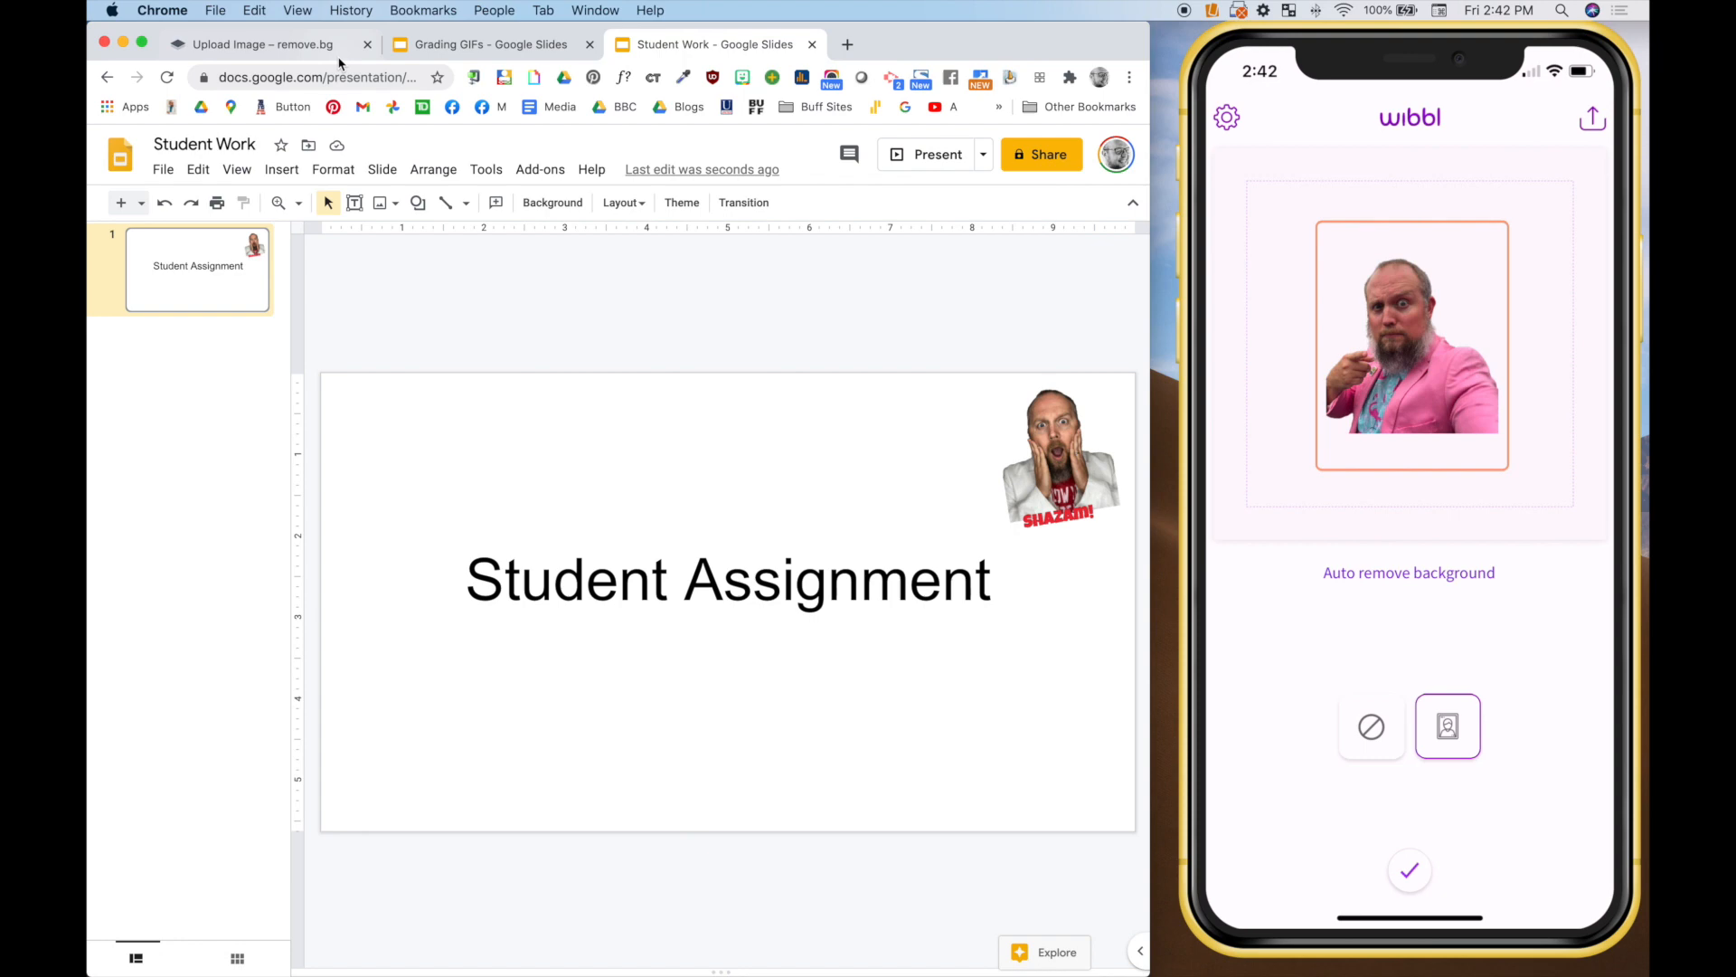
Step: Switch to remove.bg showing the yellow-suit man cut-out and its download options
click(261, 44)
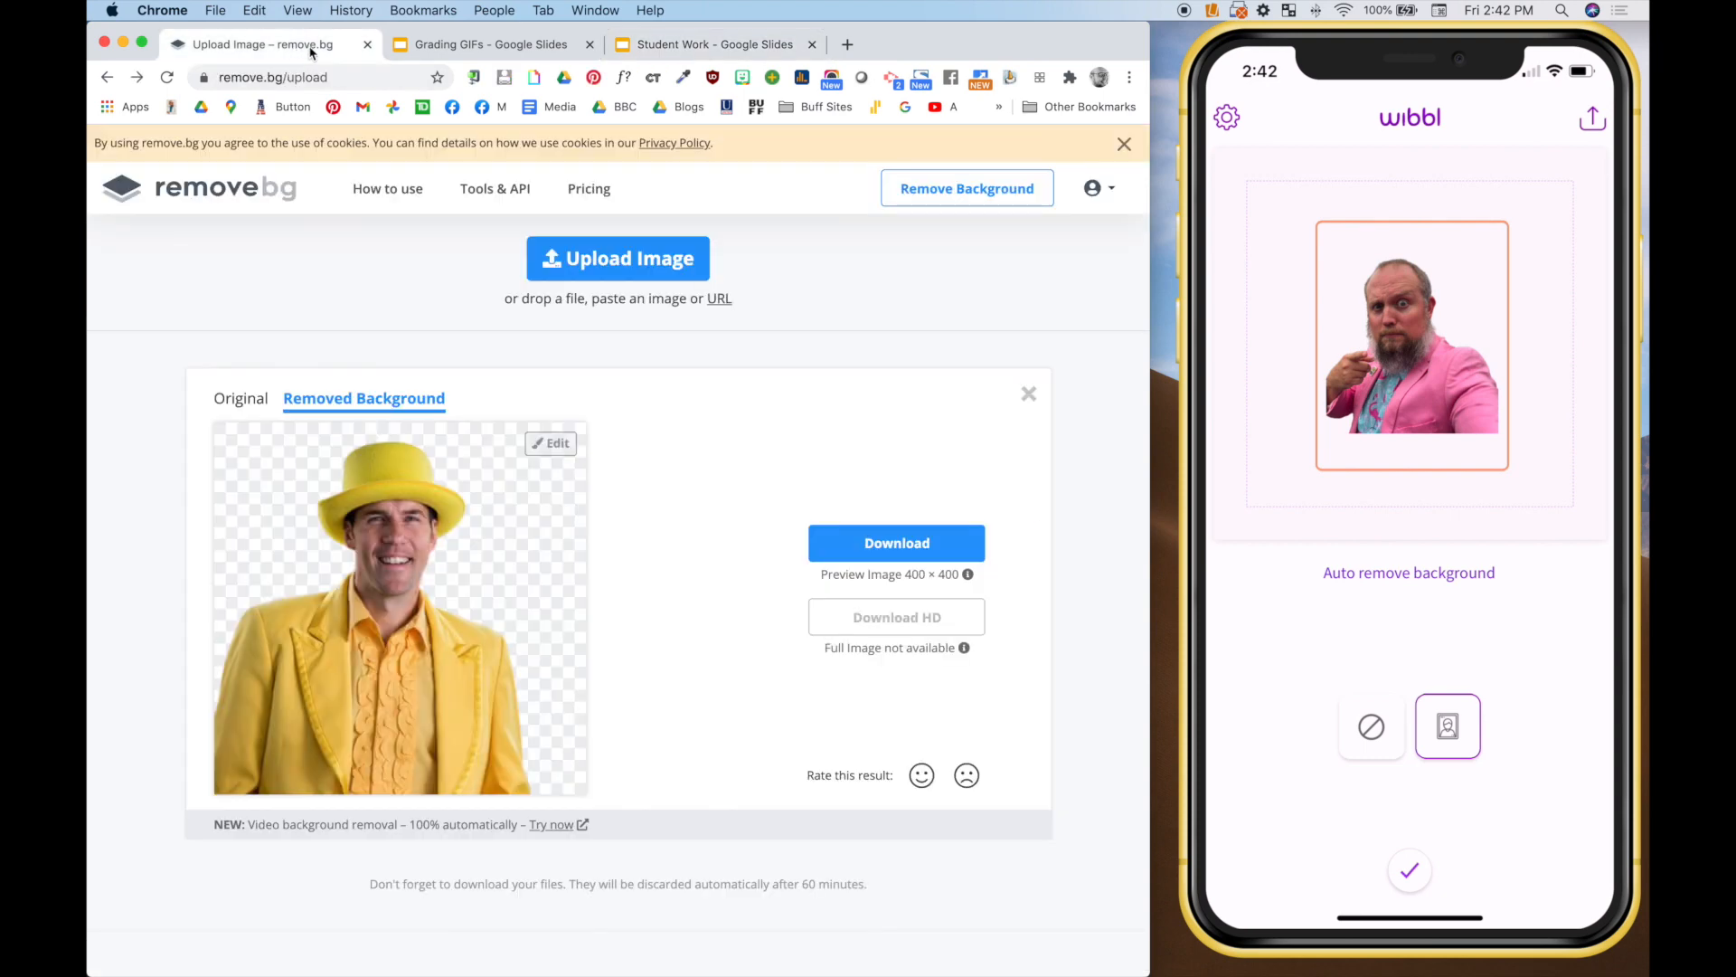
mouse_move(466, 624)
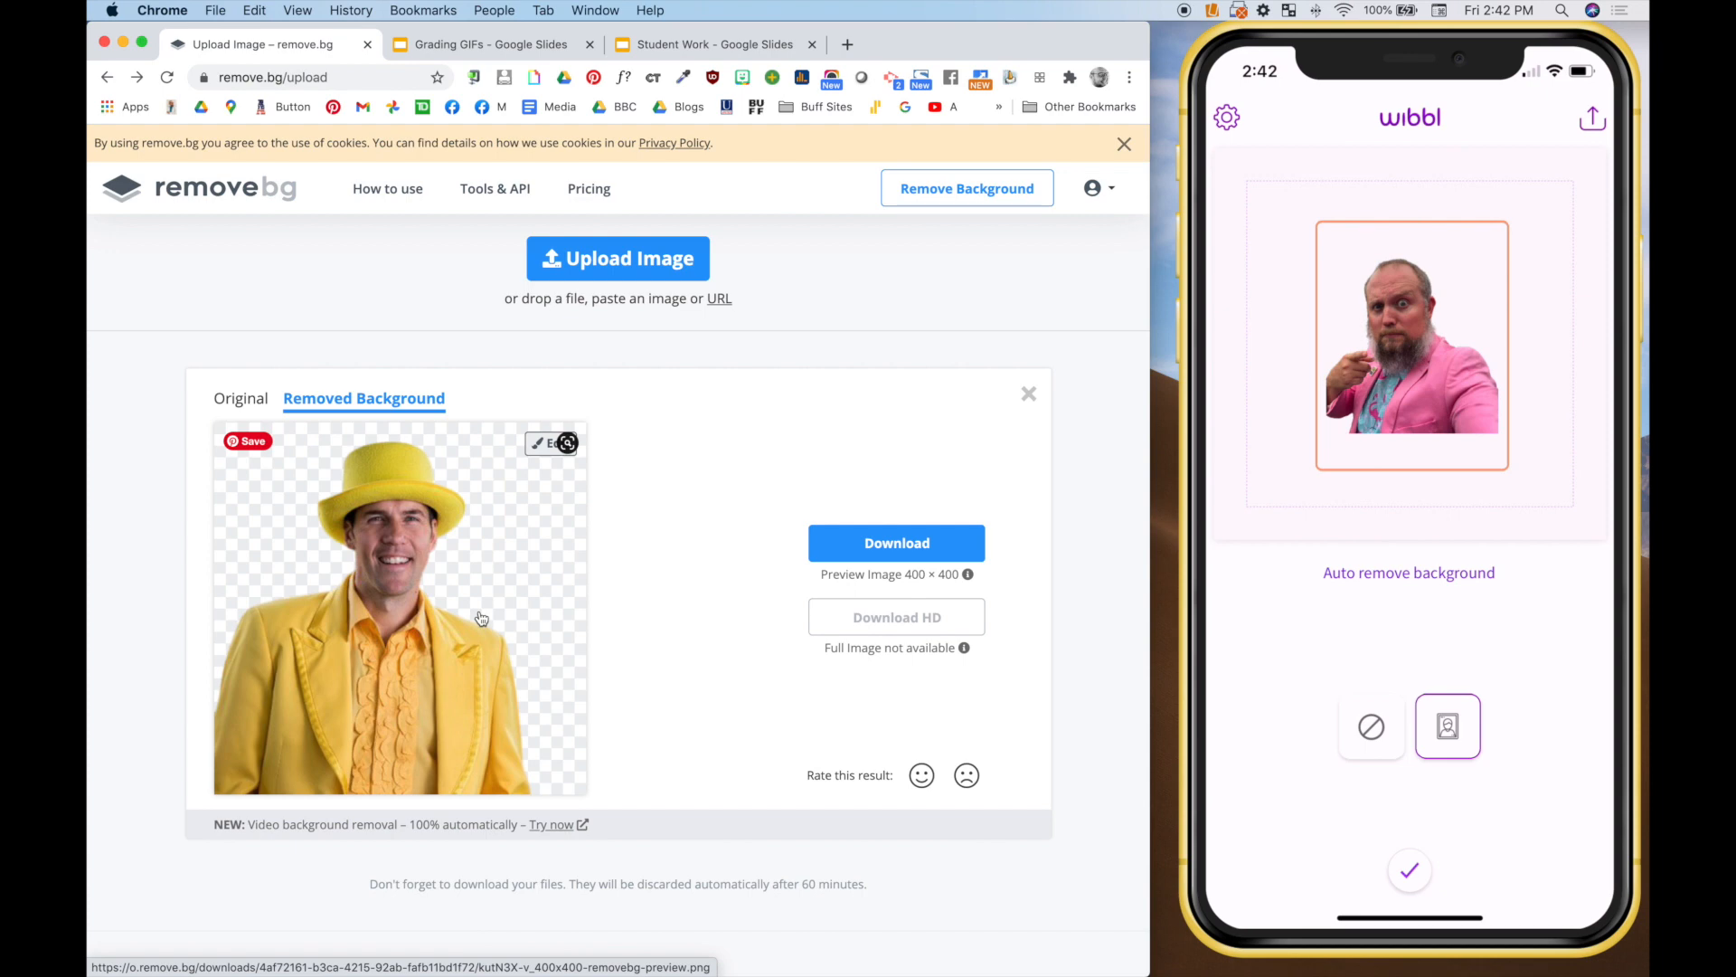
mouse_move(873, 579)
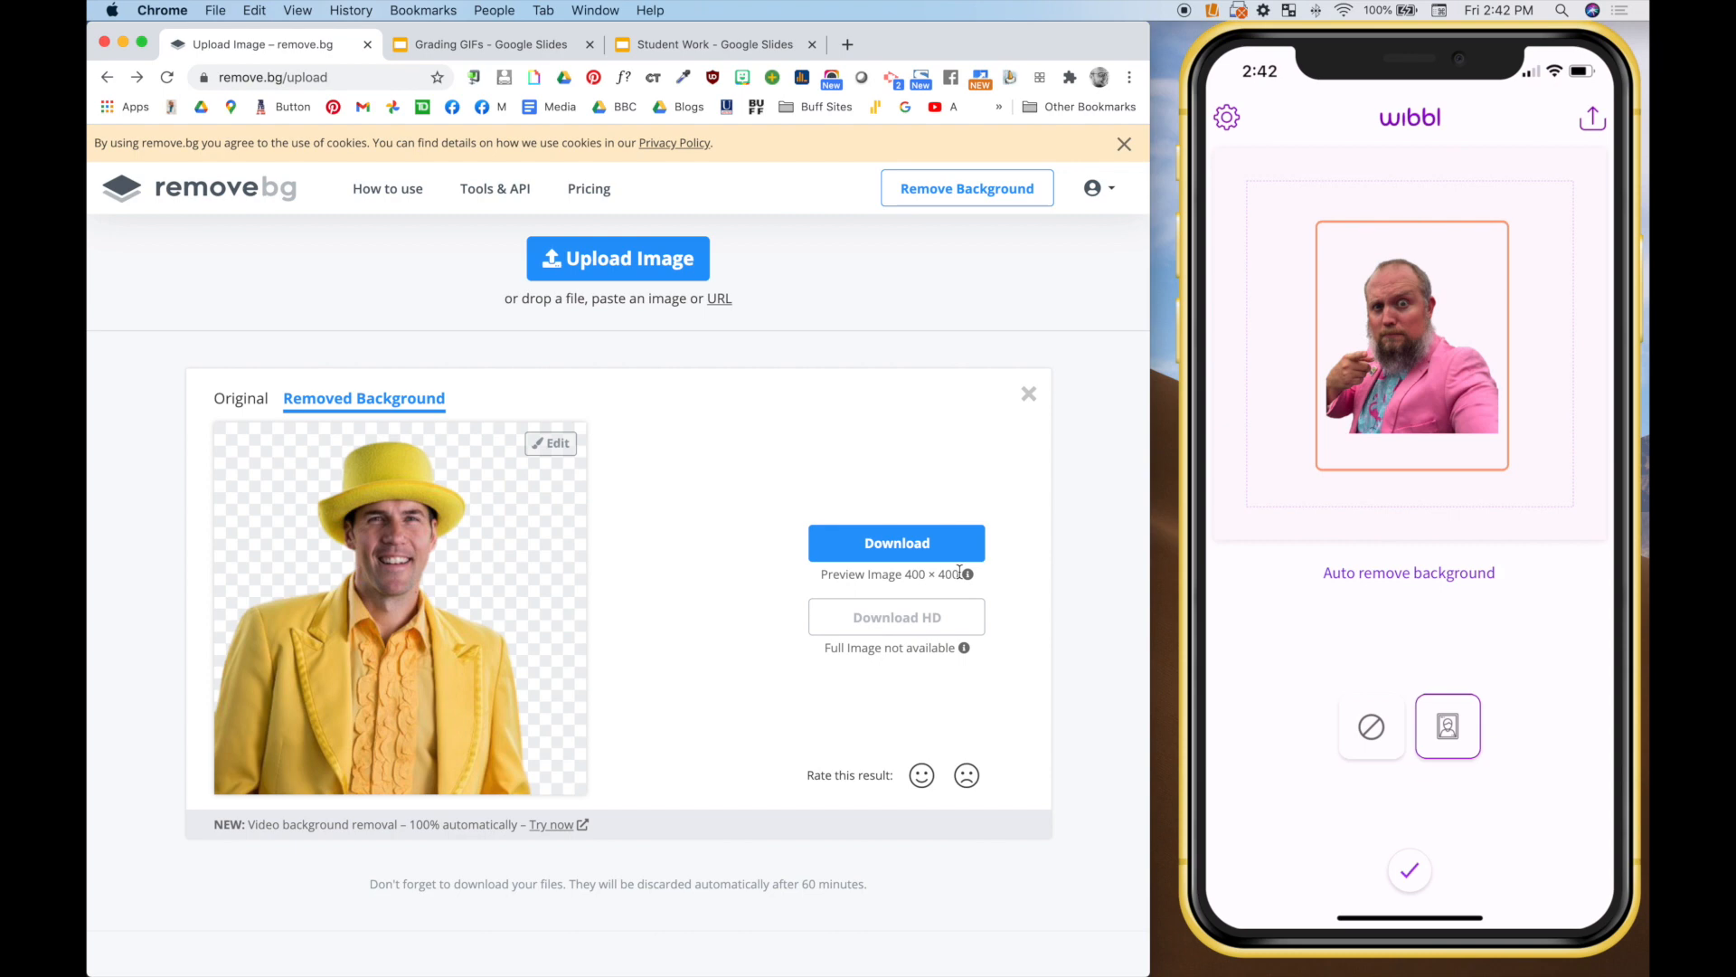
mouse_move(1006, 577)
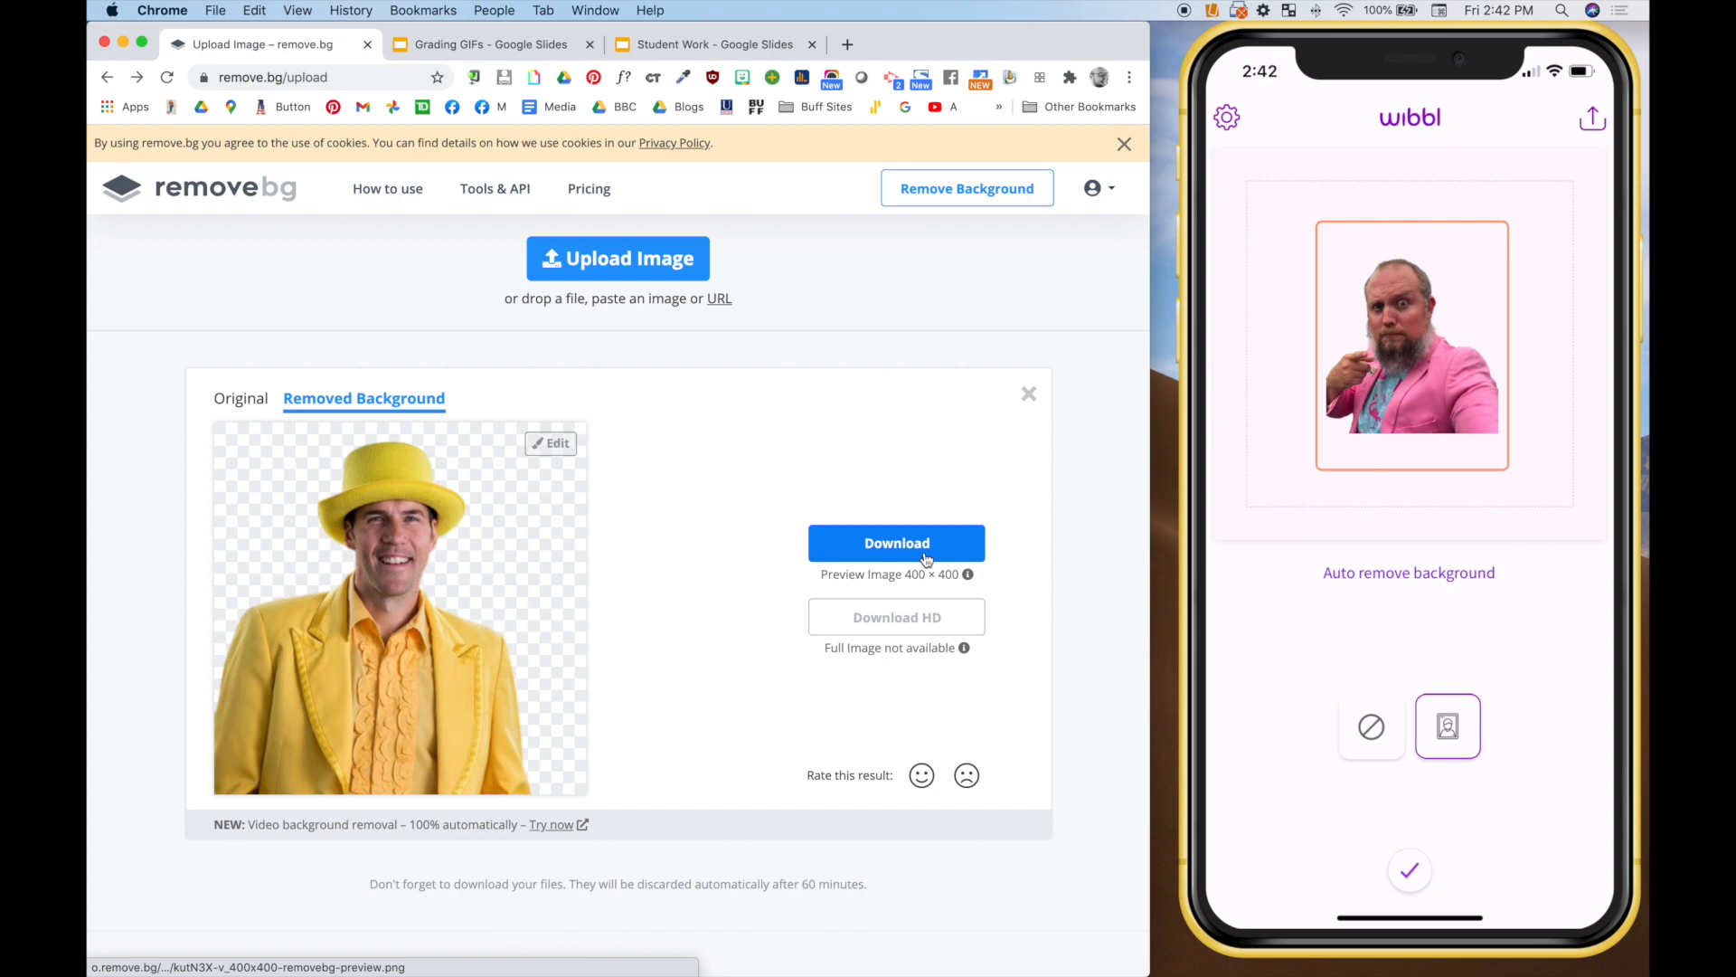
mouse_move(486, 43)
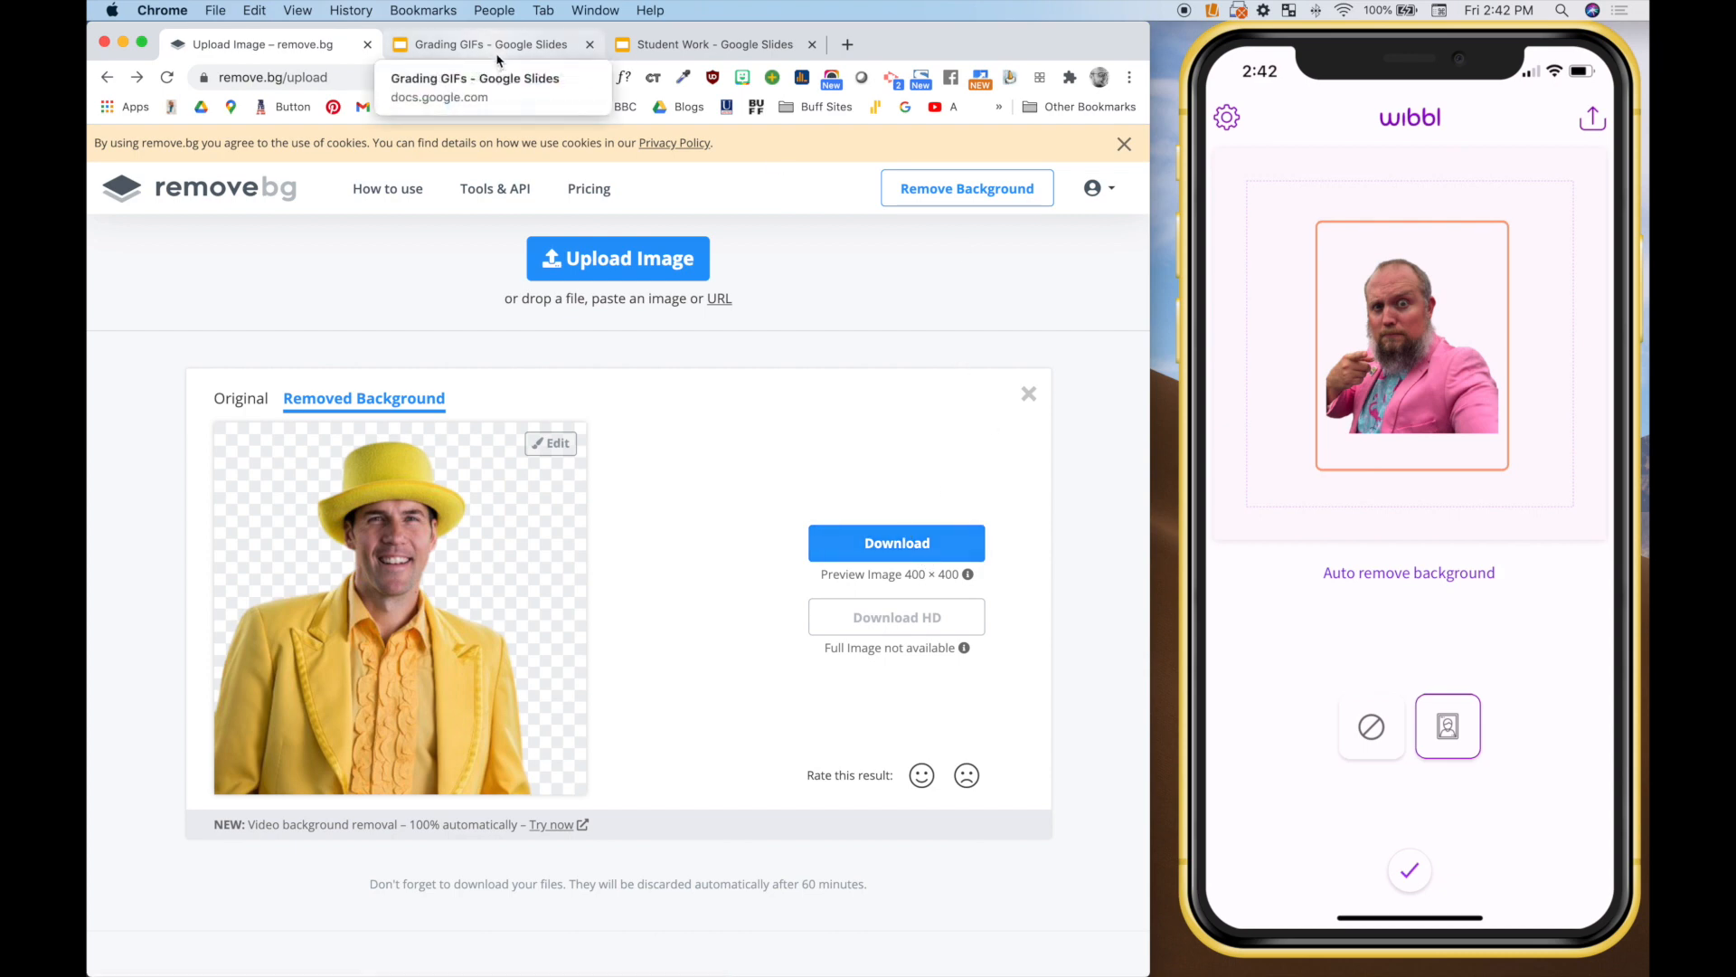
Step: Return to the Grading GIFs presentation via the Student Work deck
click(715, 43)
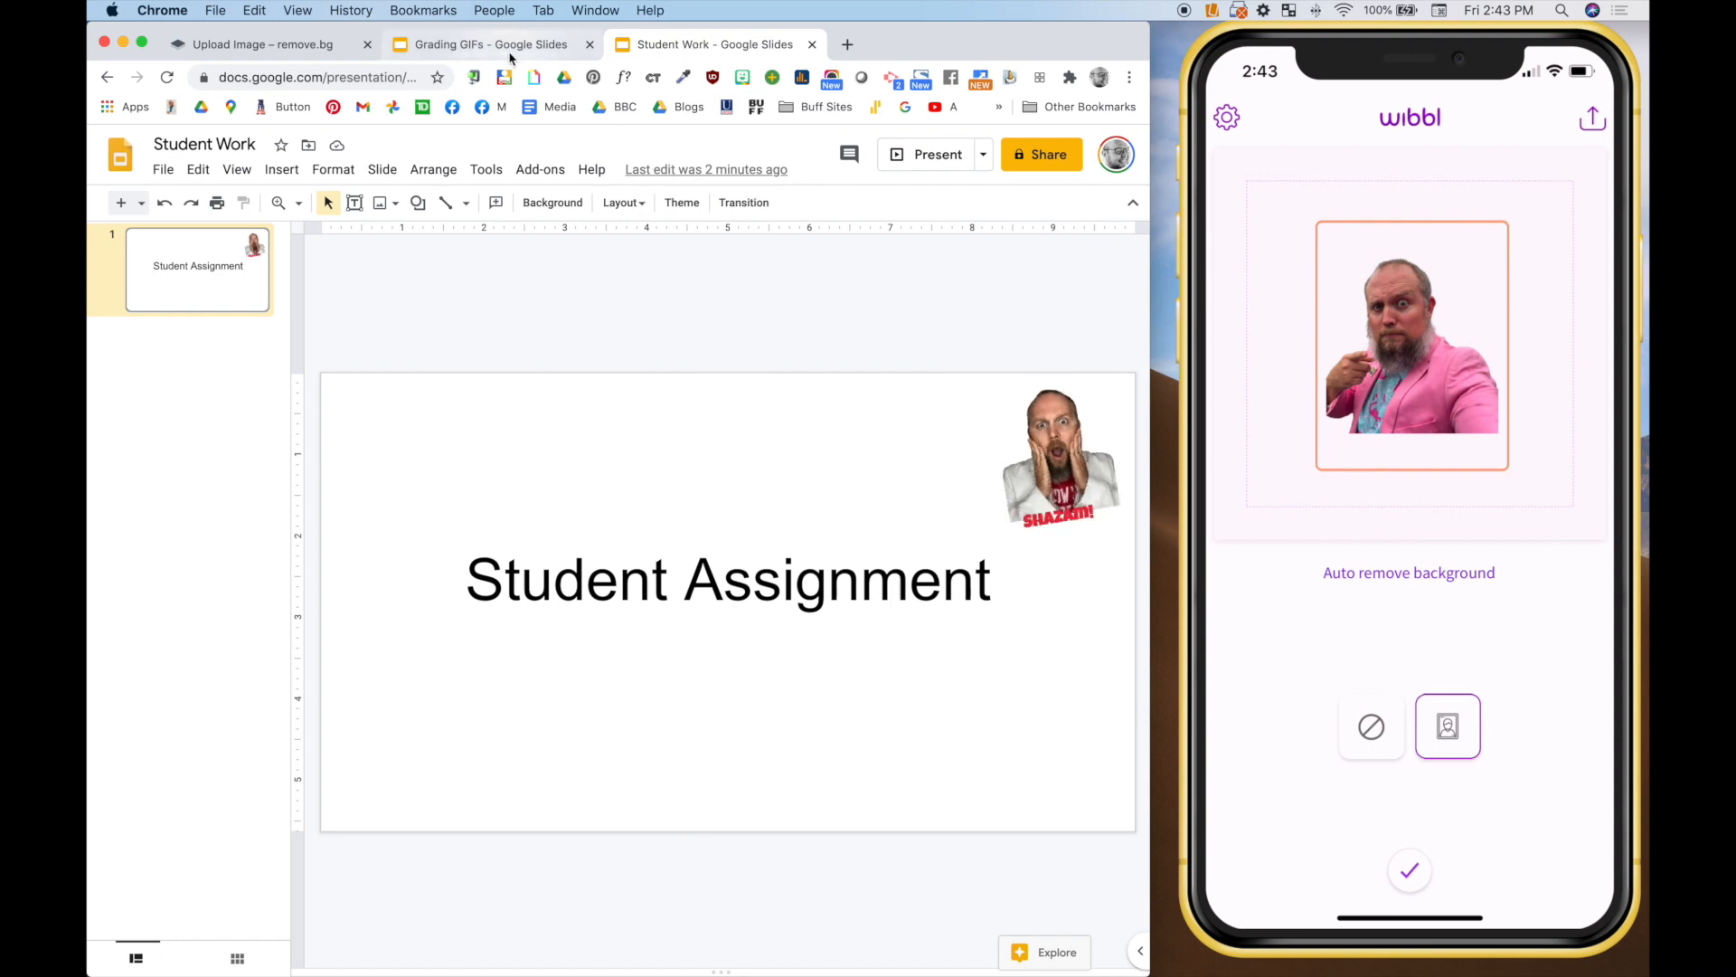
click(486, 44)
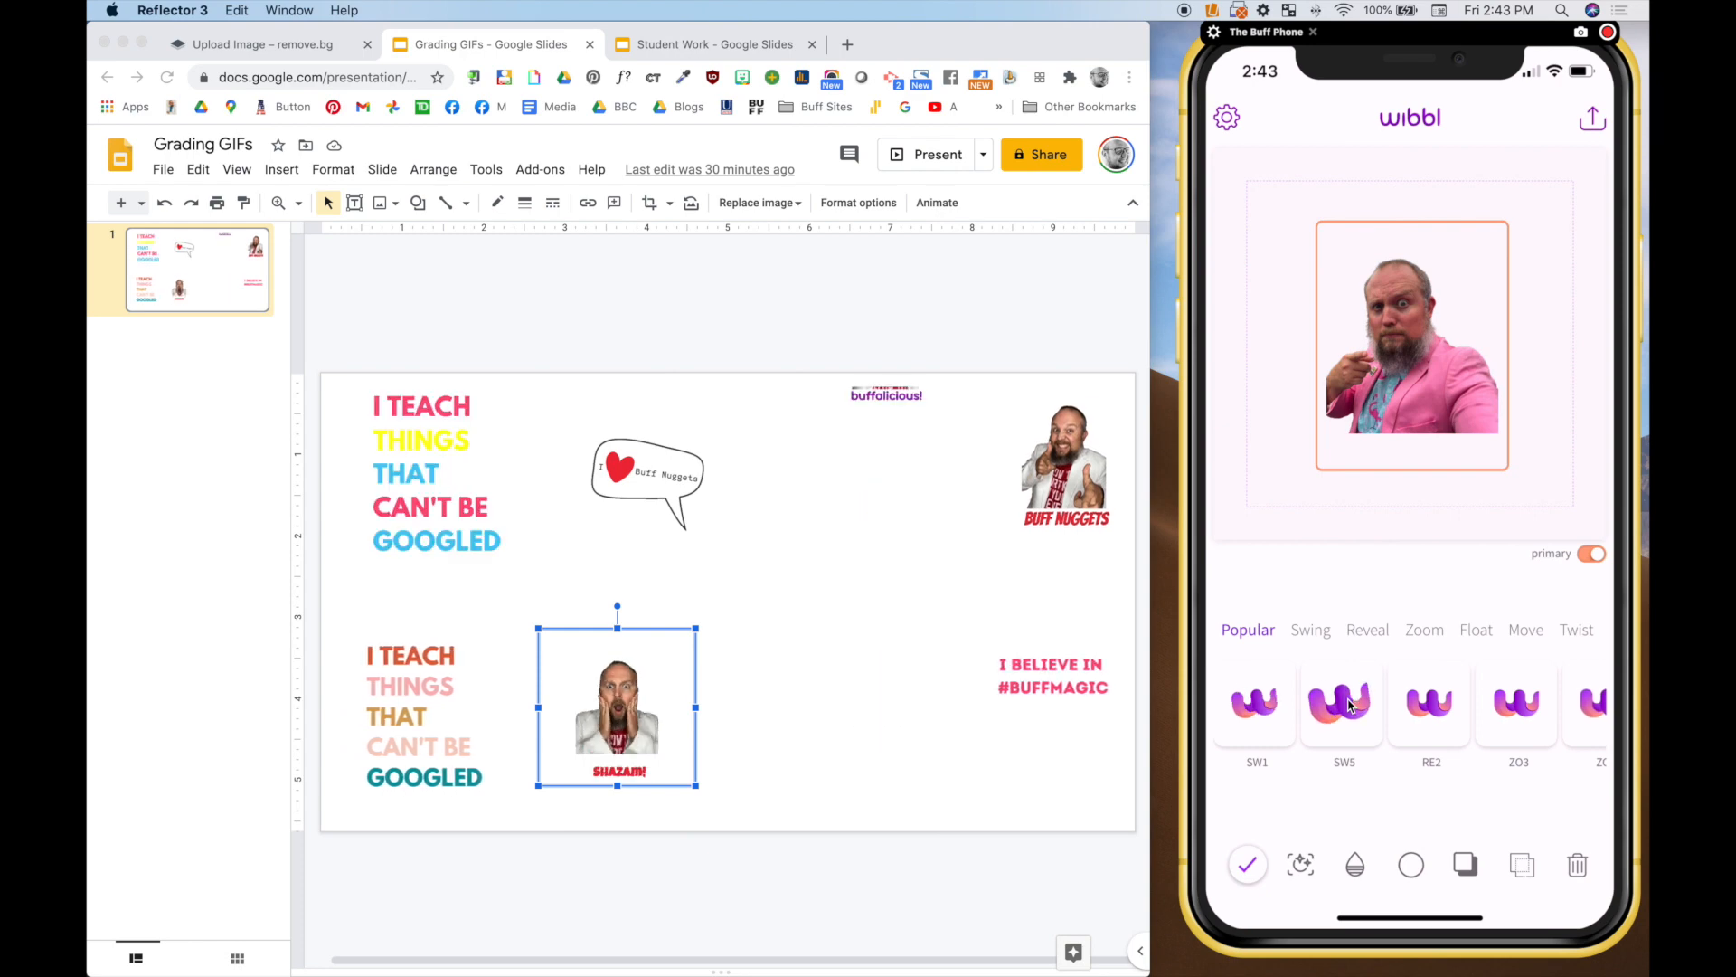
Step: Apply the SW5 swing animation to the presenter cut-out and begin a text caption
click(1341, 704)
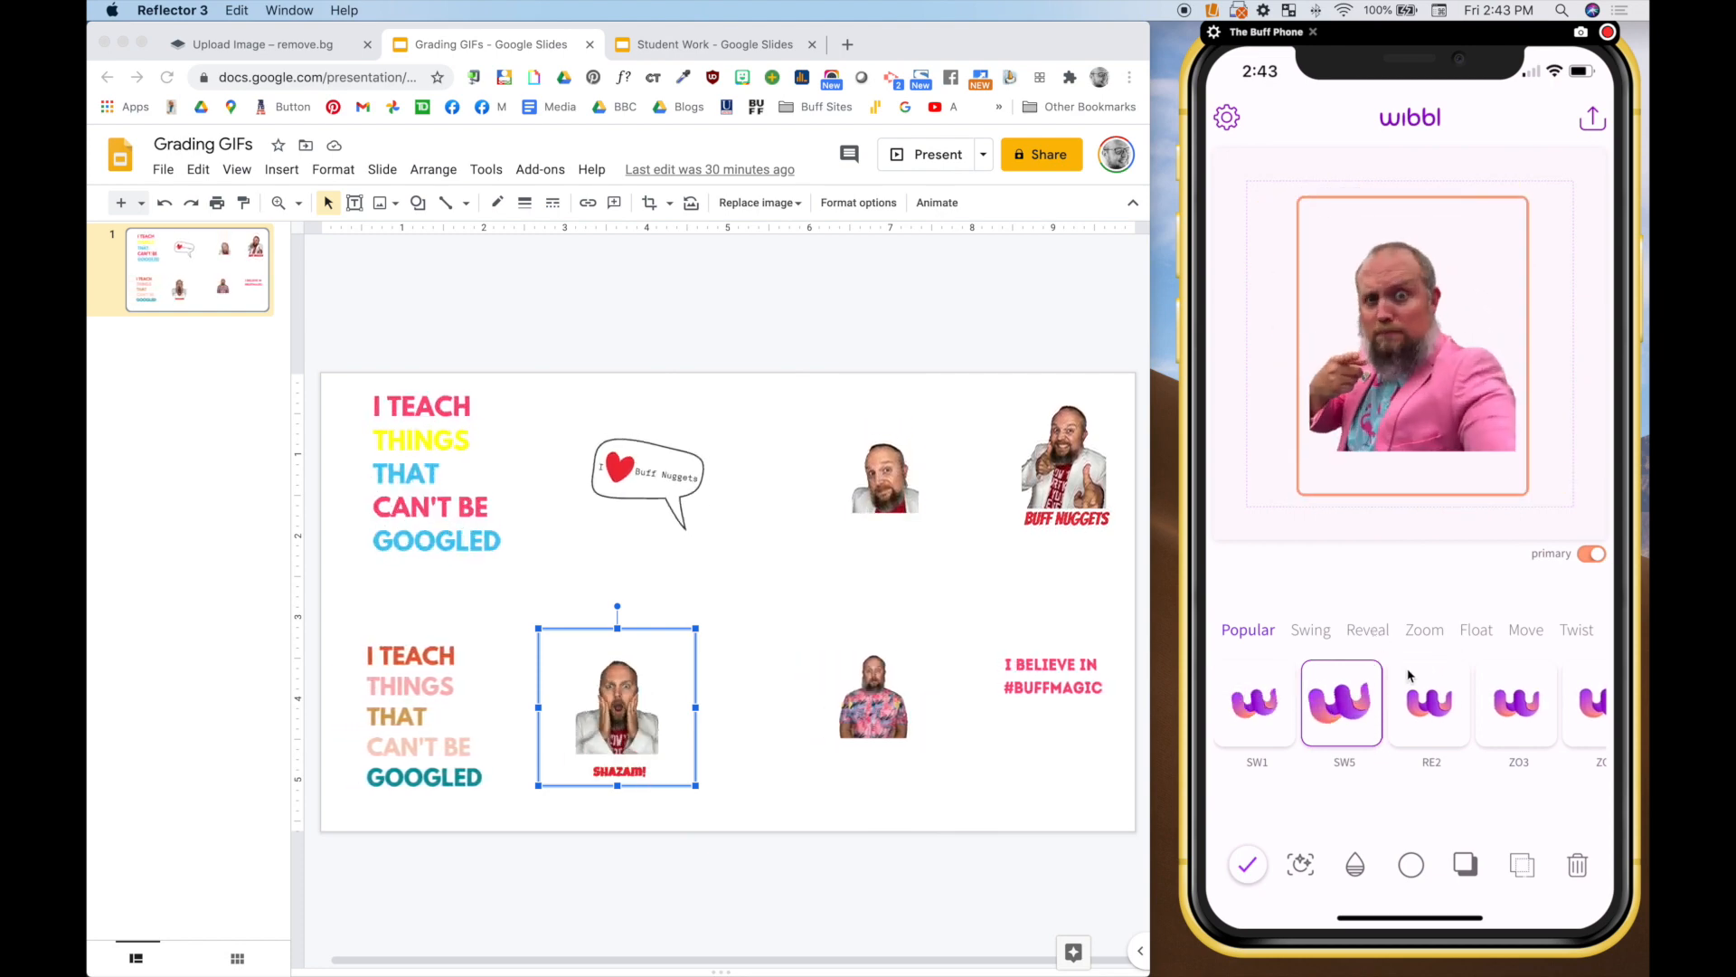
click(1366, 630)
text(Sweet)
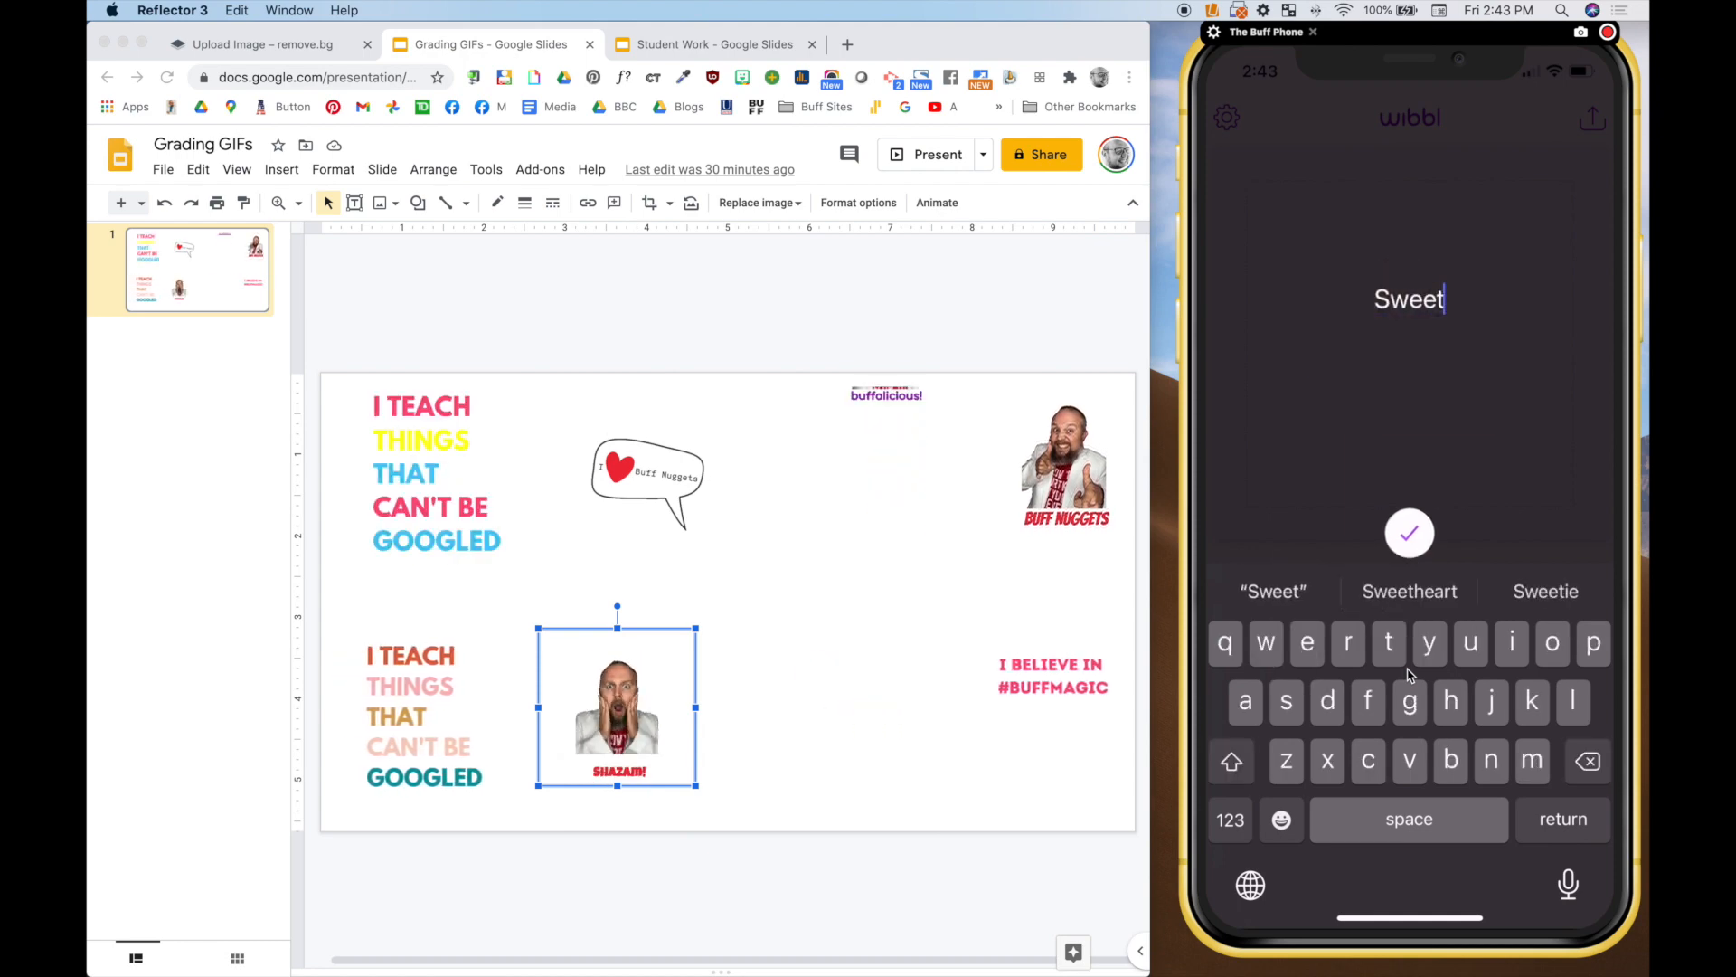
Step: Confirm the 'Sweet' caption on the animated sticker and finish editing it
click(1409, 532)
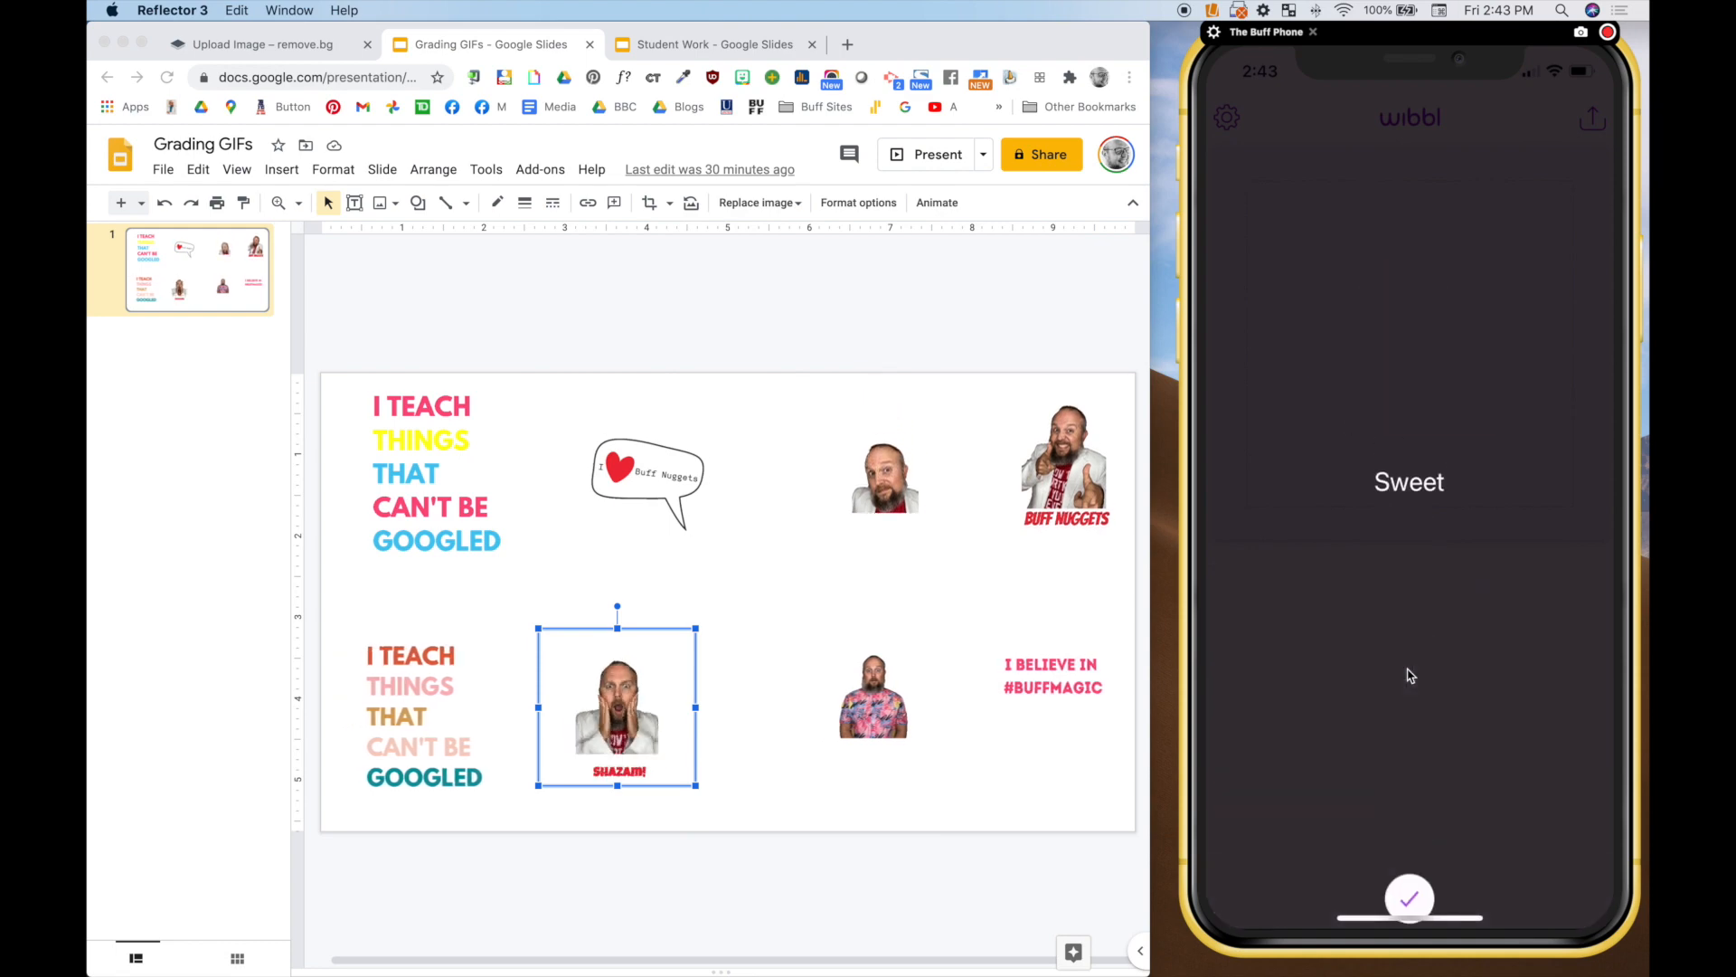
click(1410, 897)
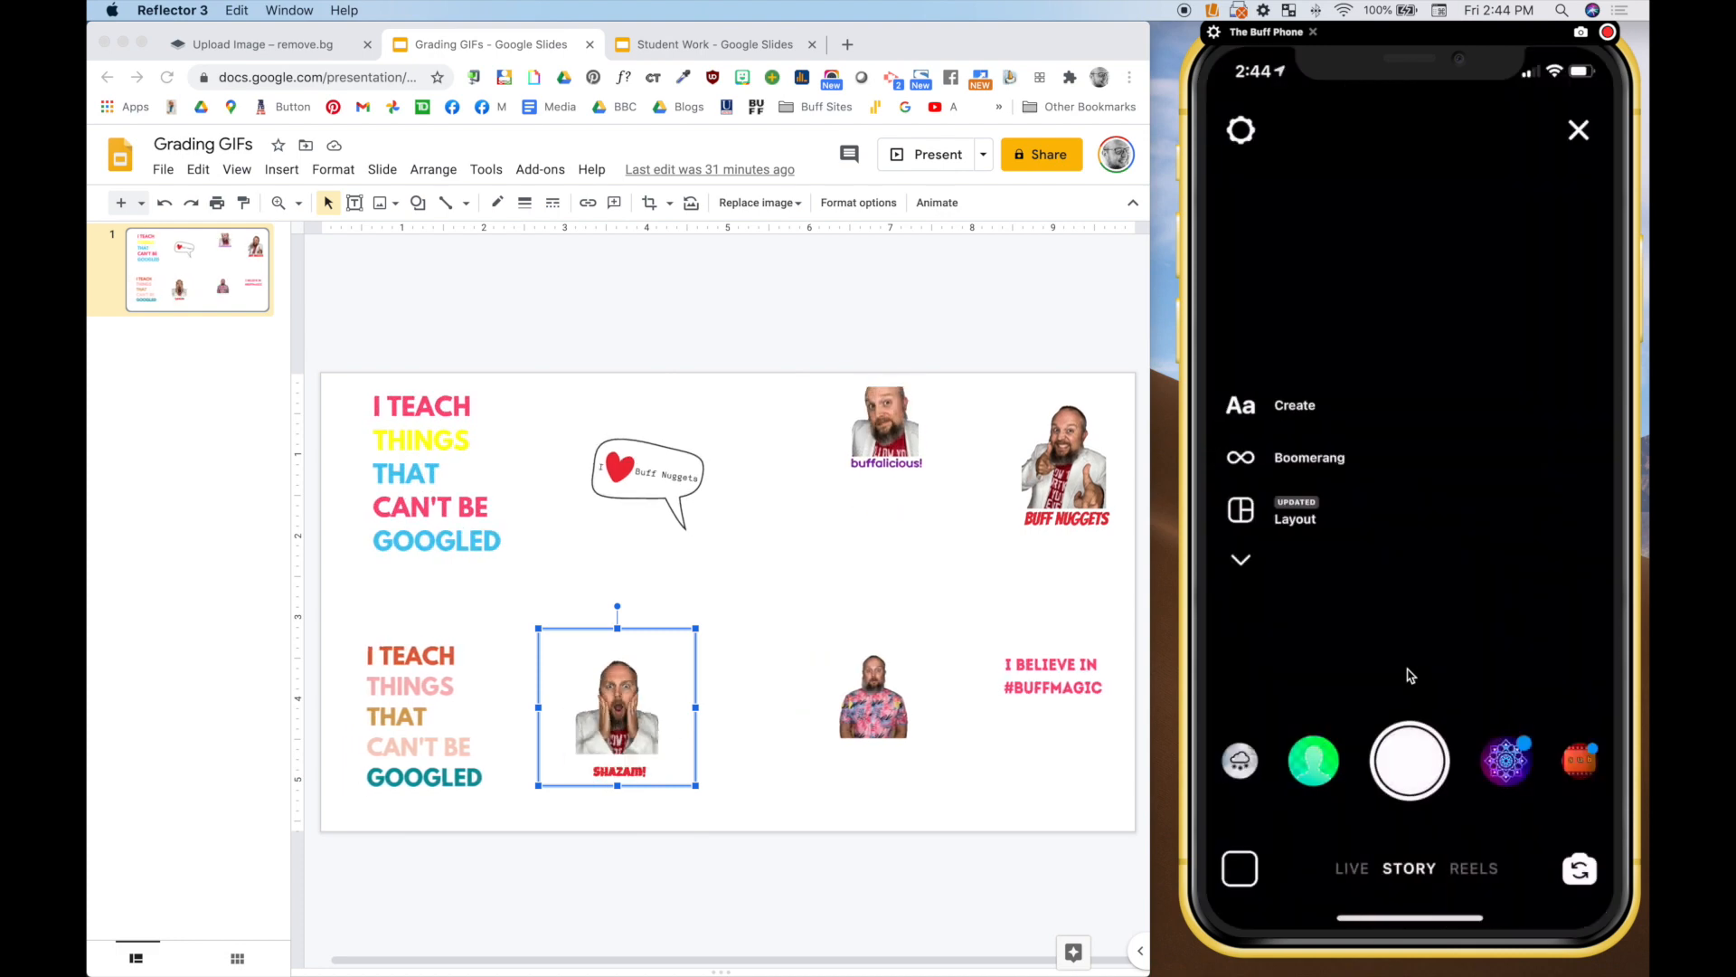
Step: Capture a photo of the presenter as a new Instagram story
click(1409, 761)
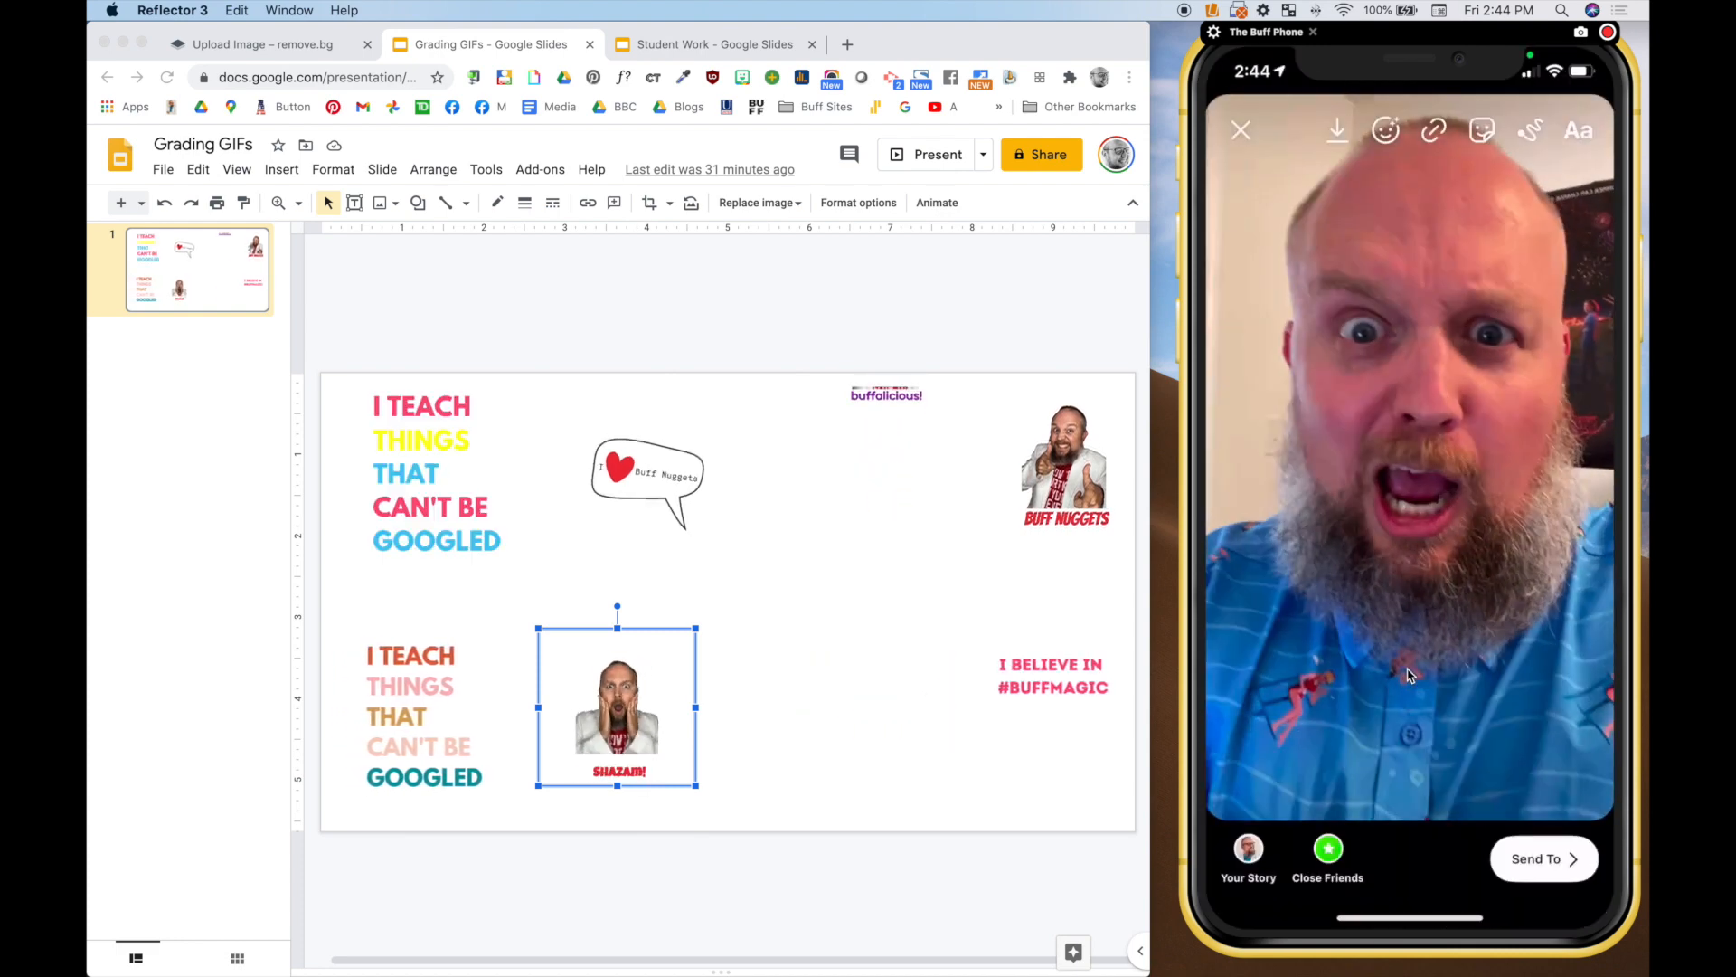